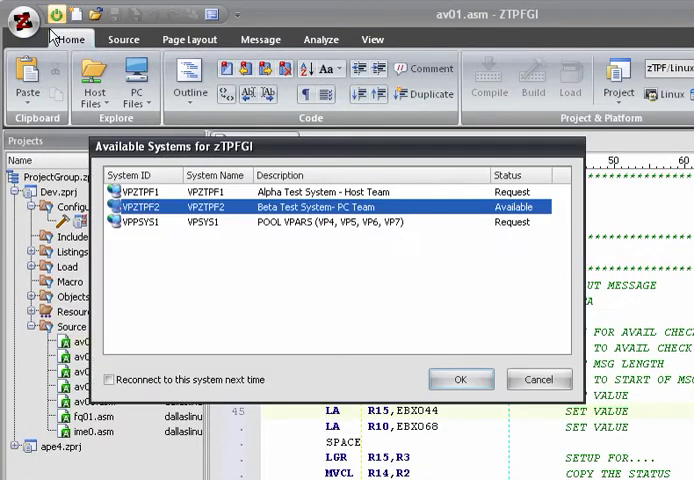
mouse_move(114, 101)
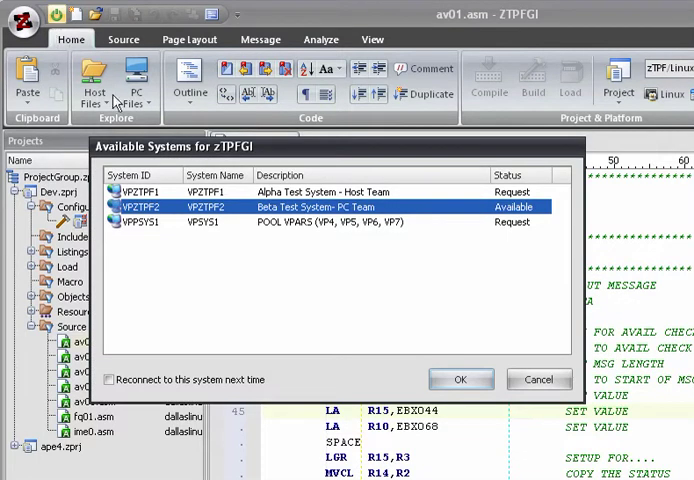
- Confirm the connection to the VPZTPF2 Beta Test System
left_click(461, 379)
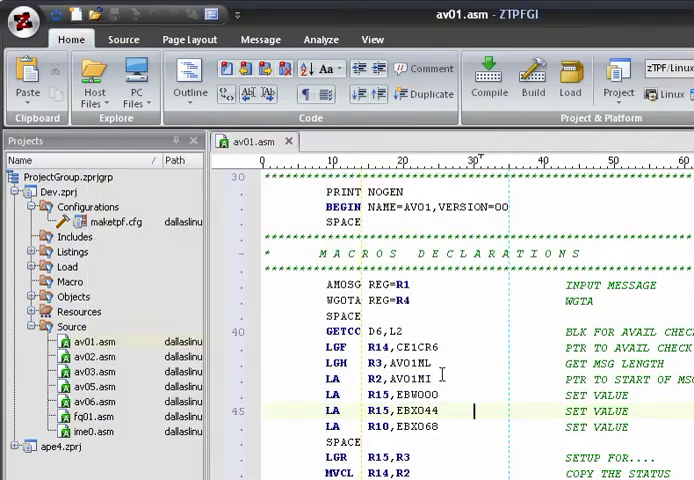
- Disconnect from the VPZTPF2 host system and return to the Home ribbon tab
left_click(255, 39)
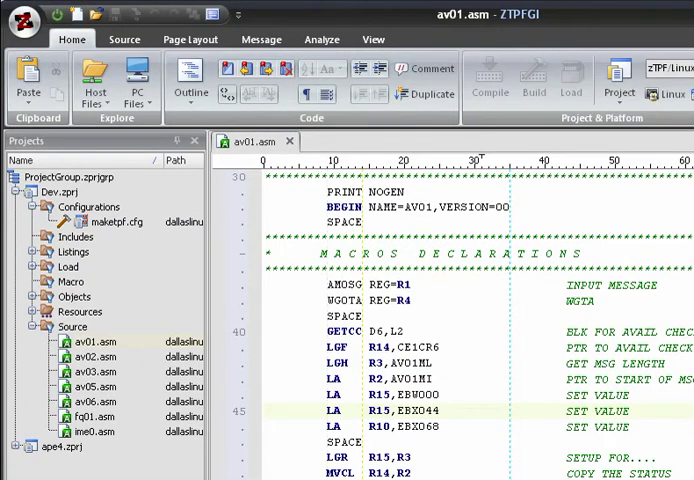
left_click(71, 39)
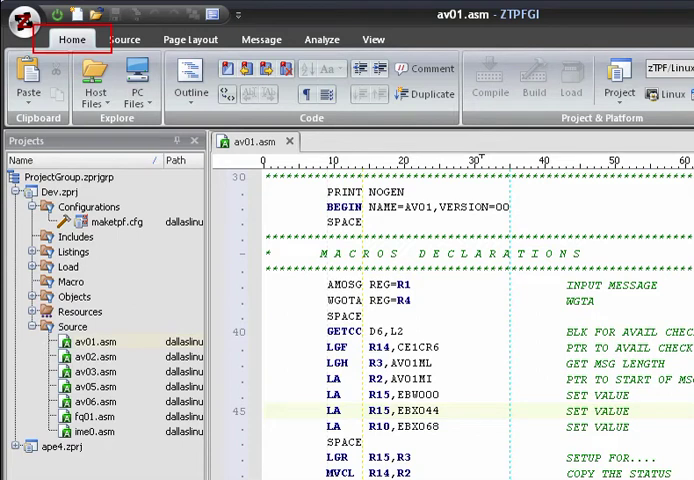